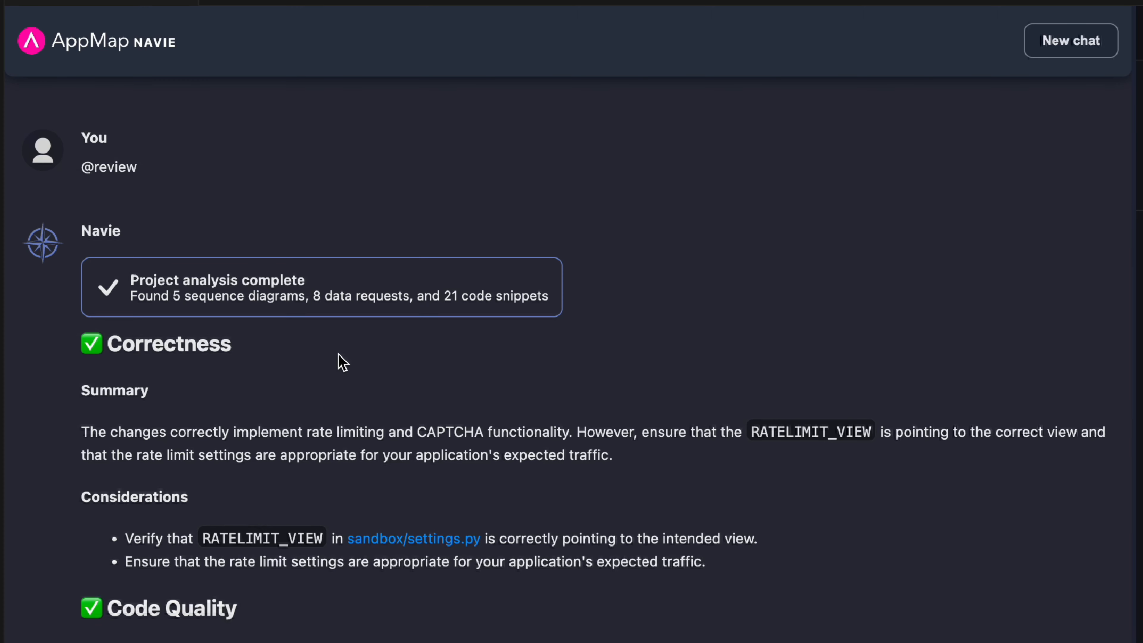
pyautogui.scroll(-3)
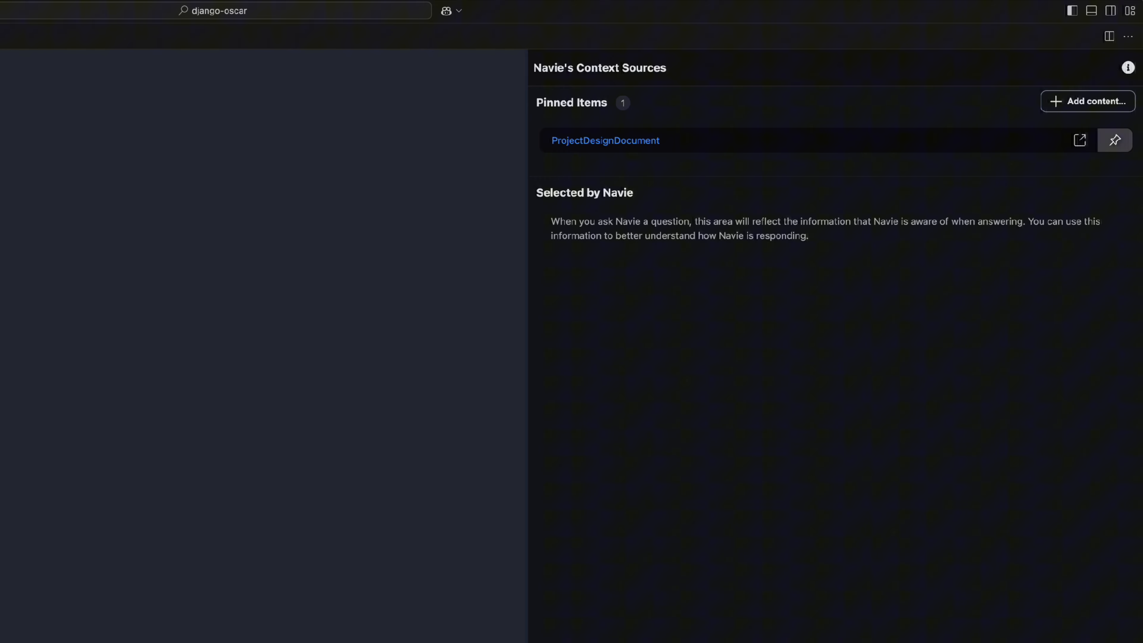
pyautogui.write('@review')
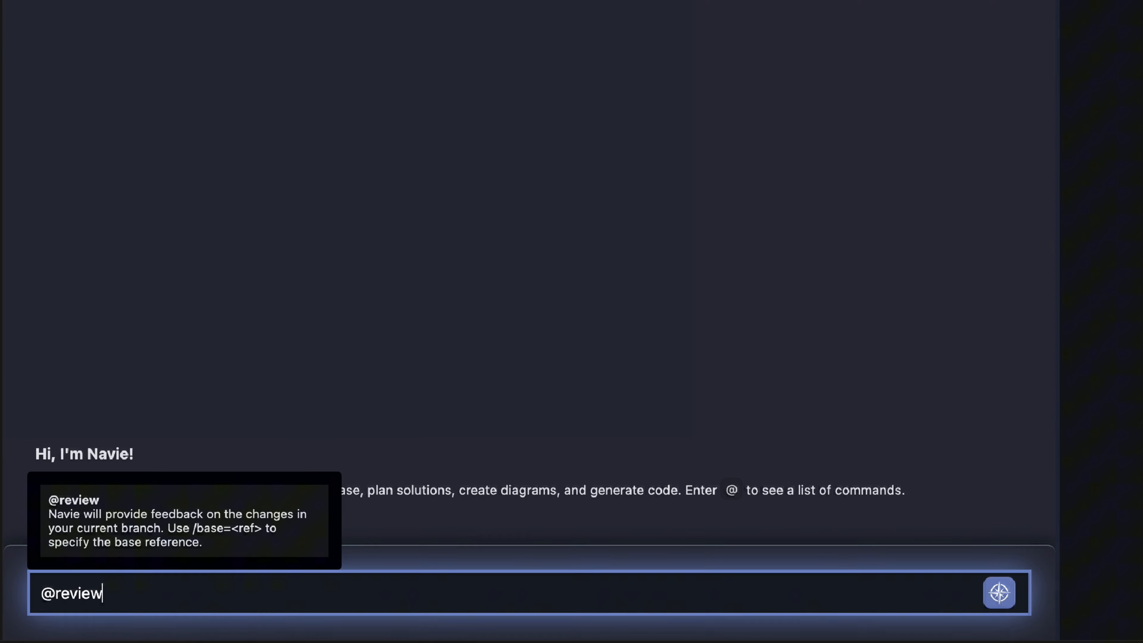
pyautogui.write('/base=d')
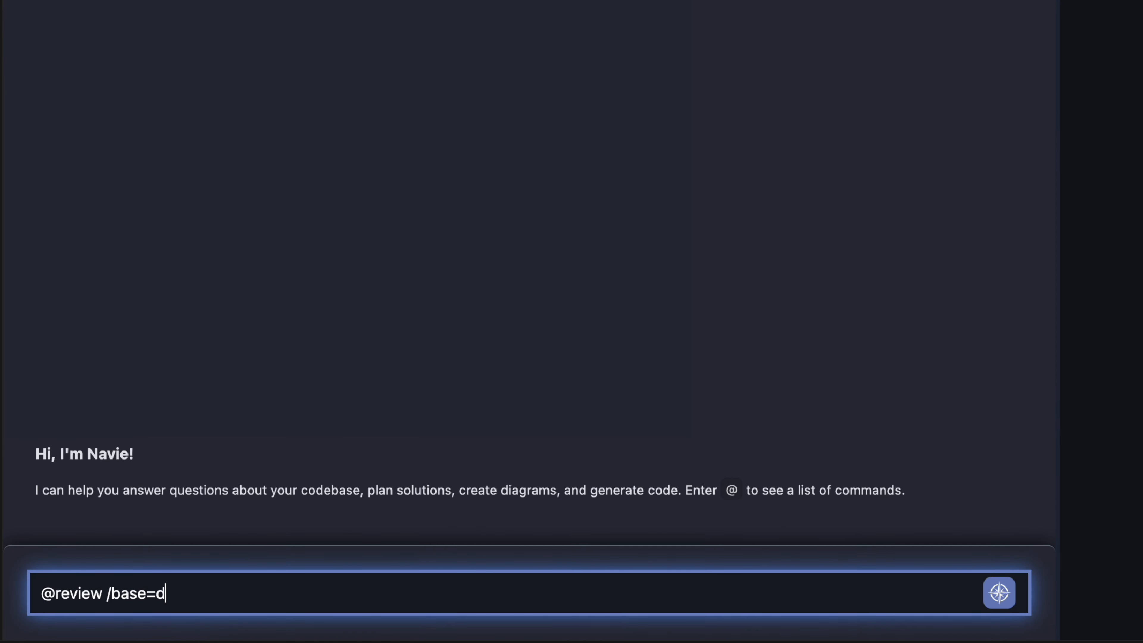
pyautogui.write('ev')
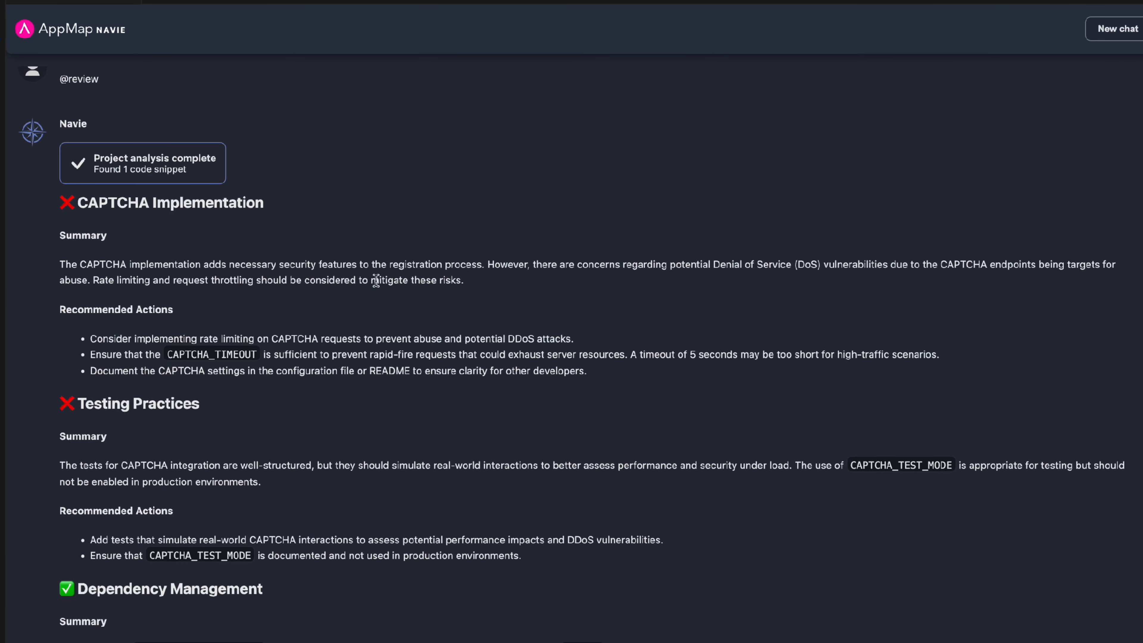
pyautogui.moveTo(528, 281)
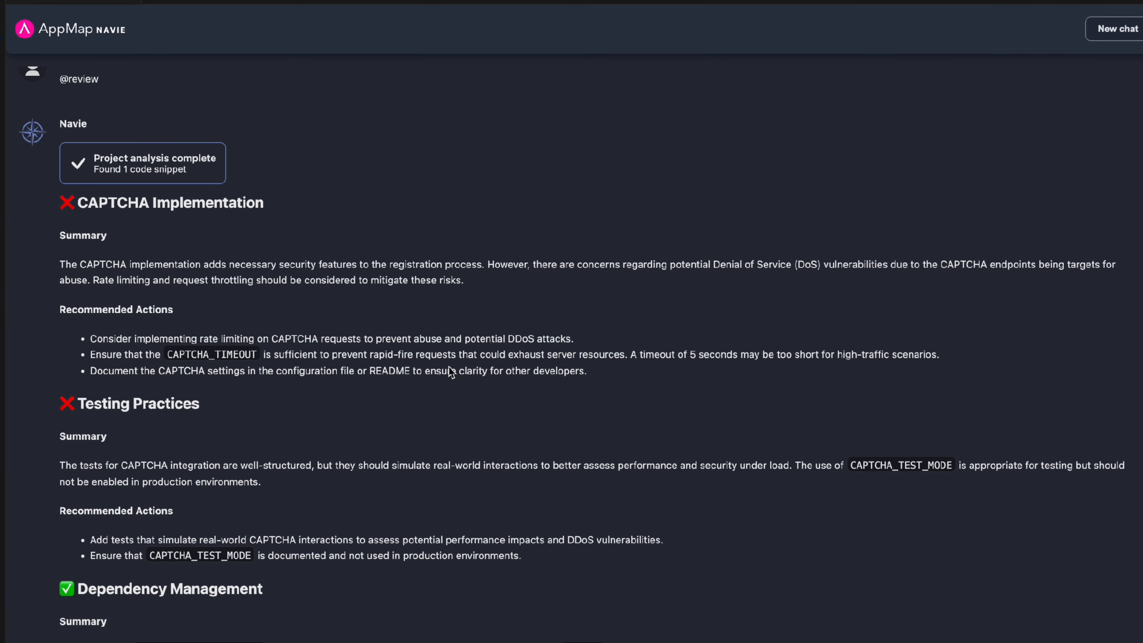
pyautogui.moveTo(364, 486)
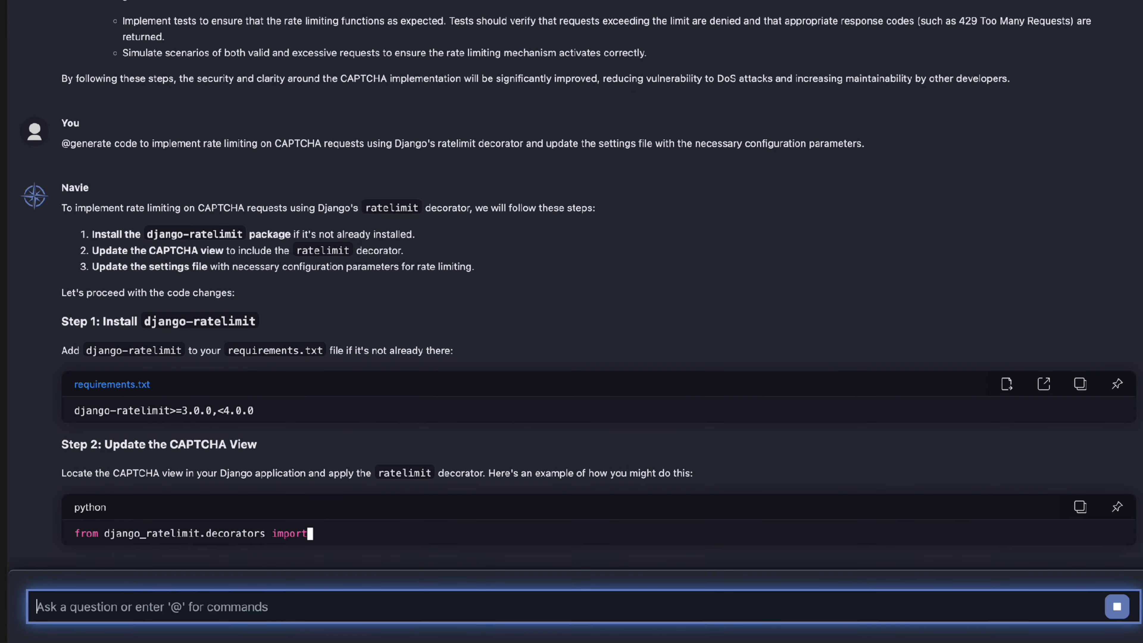
pyautogui.scroll(-3)
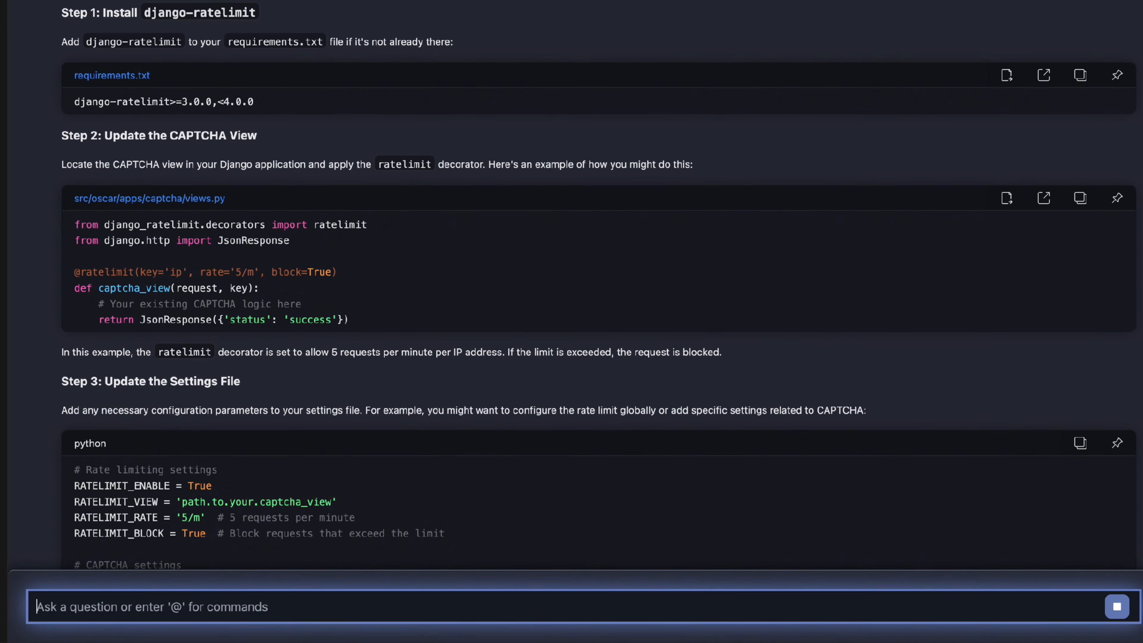